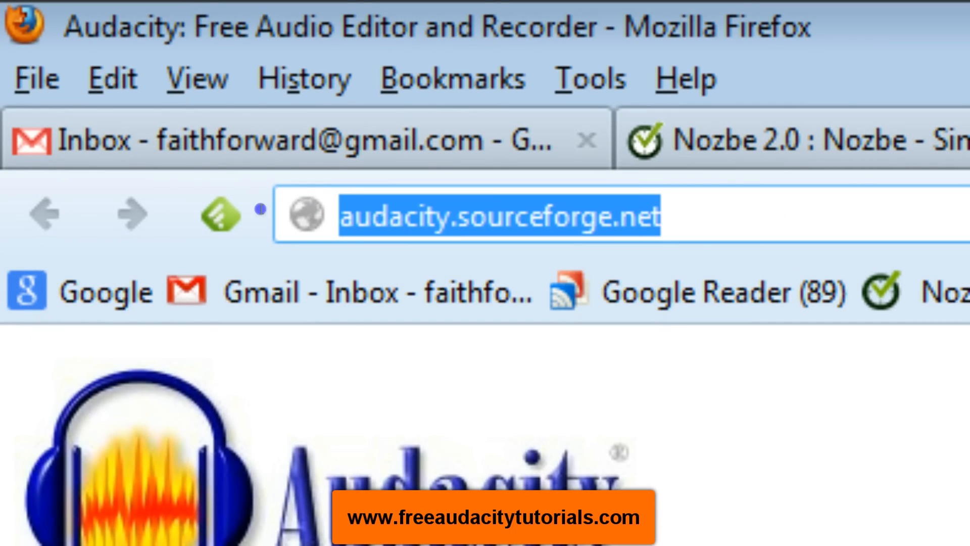
Step: Download the Audacity 2.0.3 installer from audacity.sourceforge.net into Blog, replacing the older copy
{"action": "left_click", "coordinate": [501, 214]}
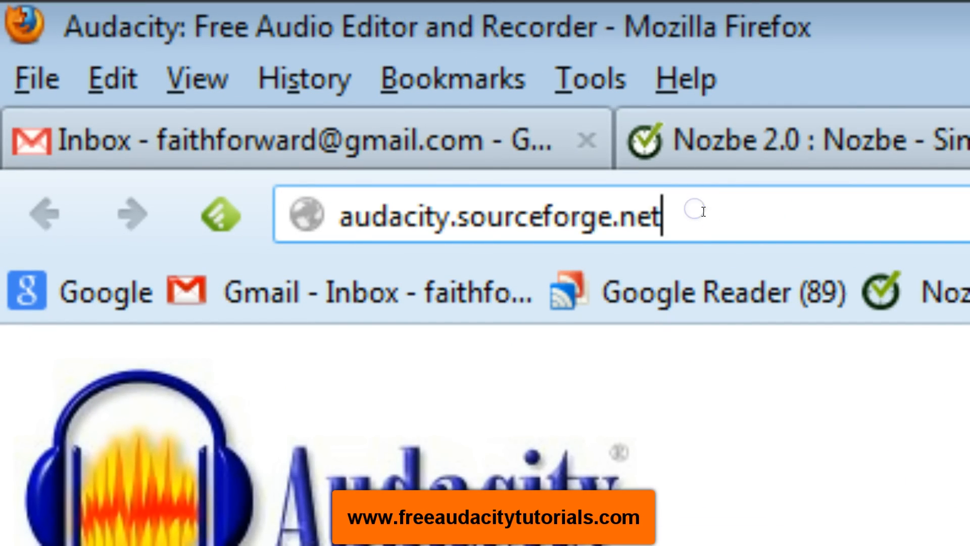
{"action": "key", "text": "Return"}
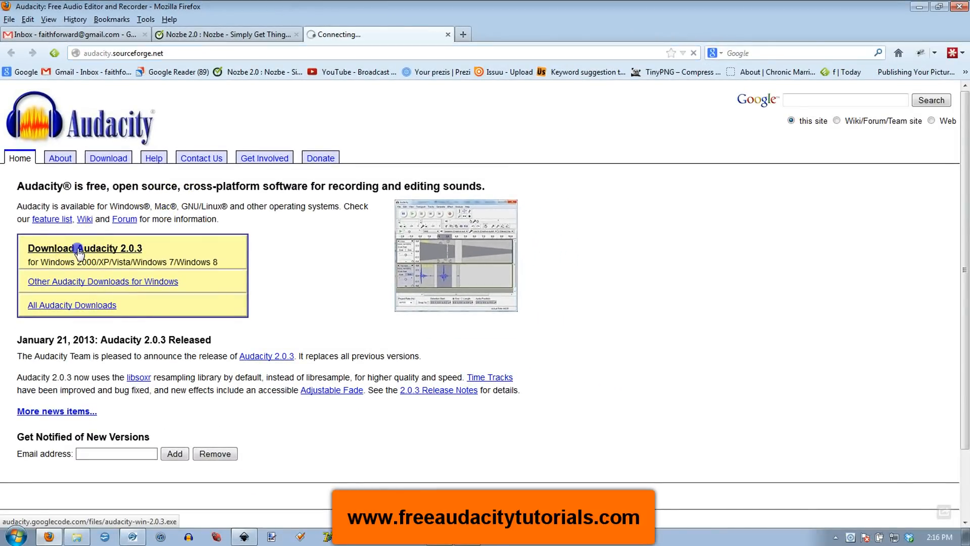
{"action": "left_click", "coordinate": [83, 248]}
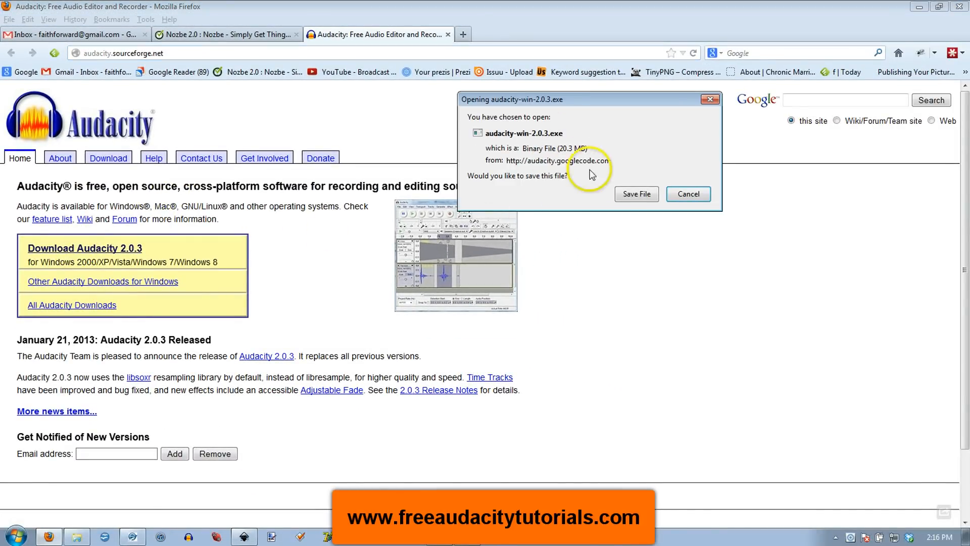
{"action": "left_click", "coordinate": [636, 194]}
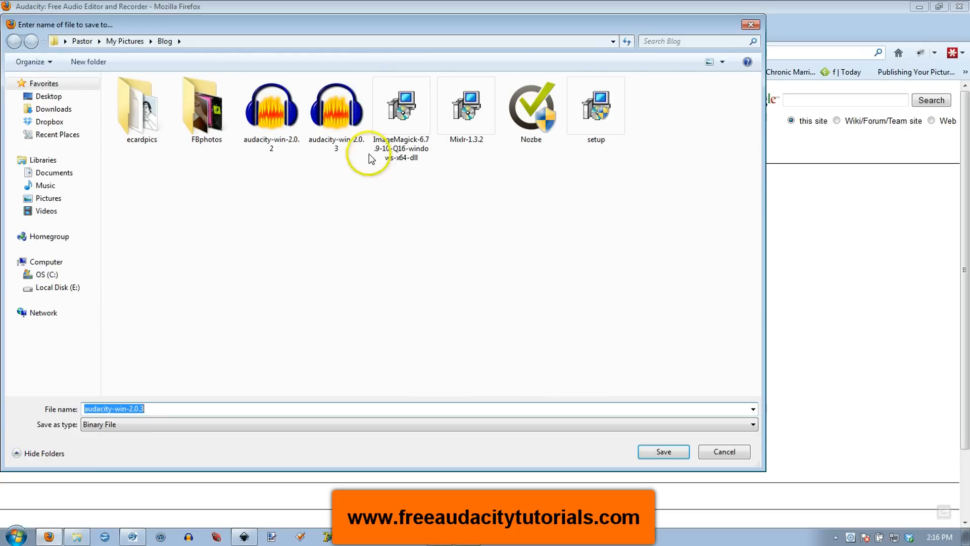
{"action": "left_click", "coordinate": [663, 452]}
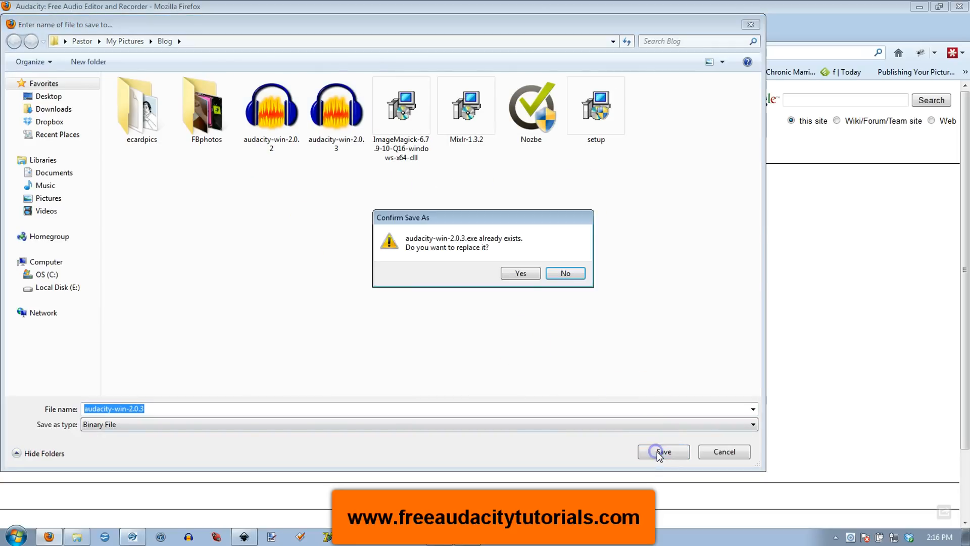
{"action": "left_click", "coordinate": [519, 273]}
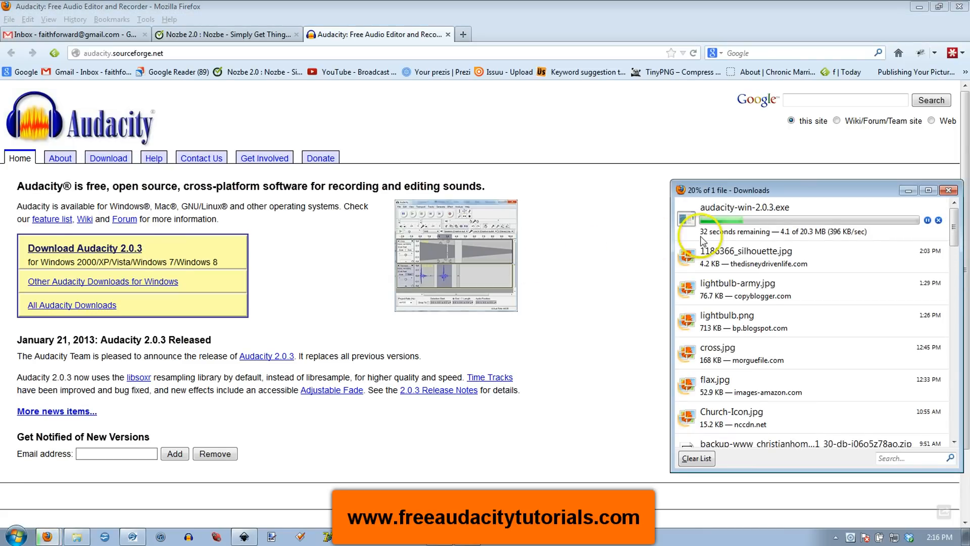
{"action": "mouse_move", "coordinate": [537, 232]}
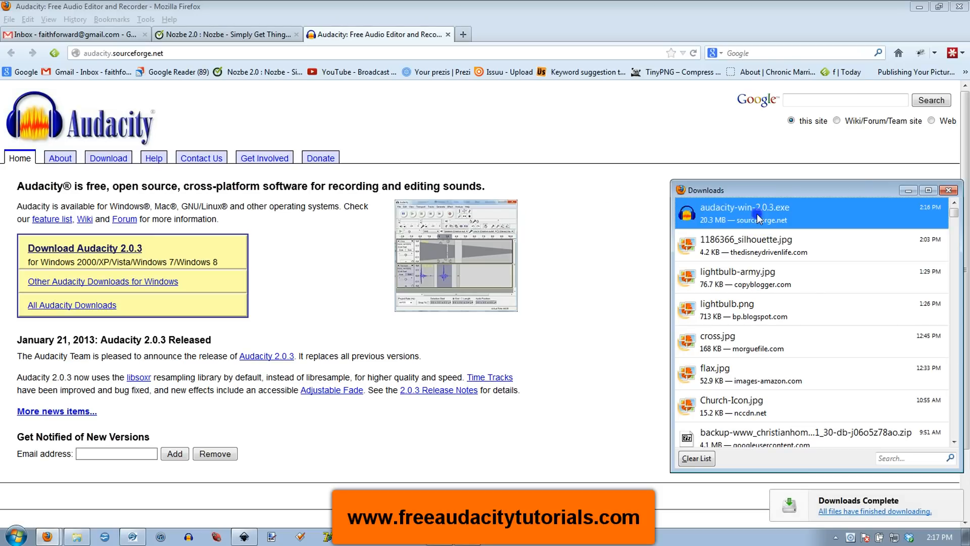
{"action": "mouse_move", "coordinate": [528, 277]}
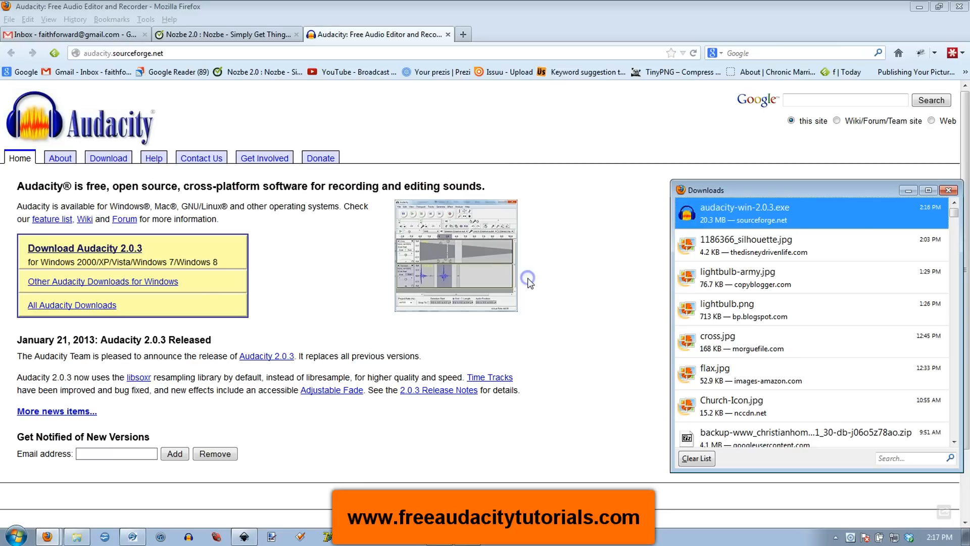
{"action": "mouse_move", "coordinate": [526, 289]}
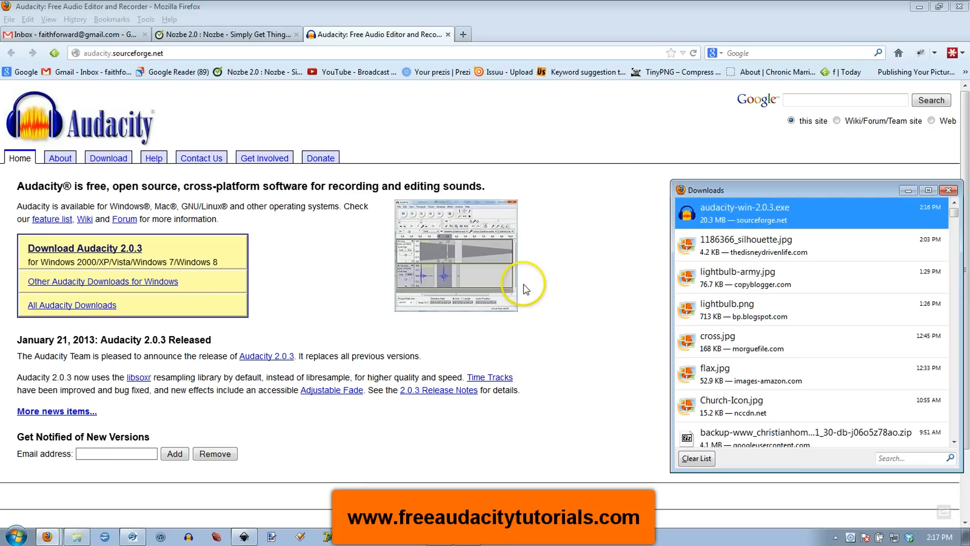
{"action": "mouse_move", "coordinate": [505, 303]}
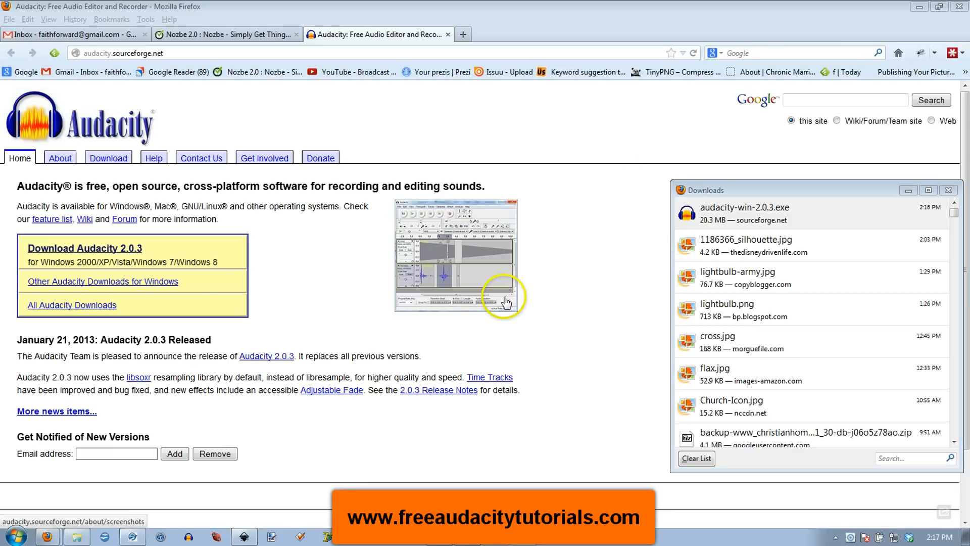
Step: Run the installer and change the destination to Program Files (x86)\Audacity1
{"action": "double_click", "coordinate": [745, 207]}
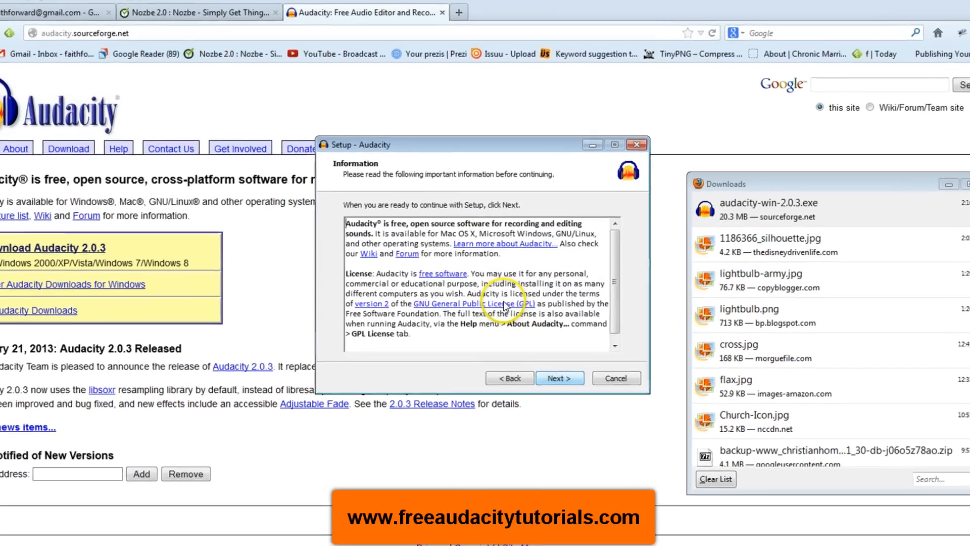
{"action": "left_click", "coordinate": [559, 378]}
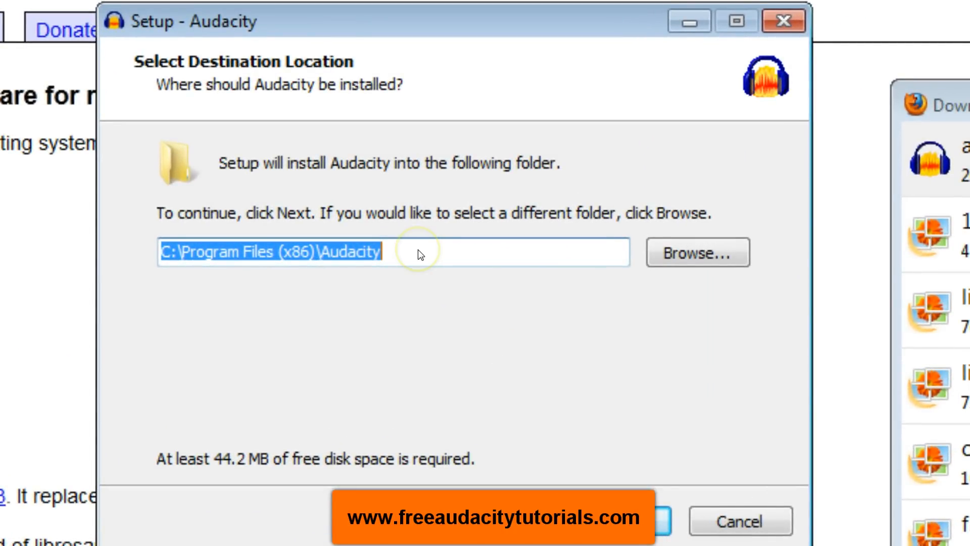
{"action": "left_click", "coordinate": [269, 253]}
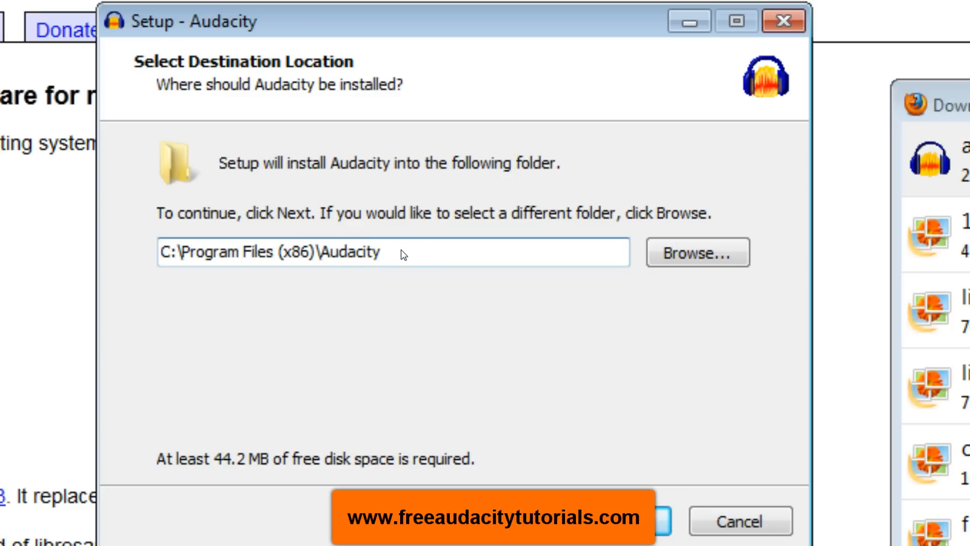
{"action": "left_click", "coordinate": [383, 253]}
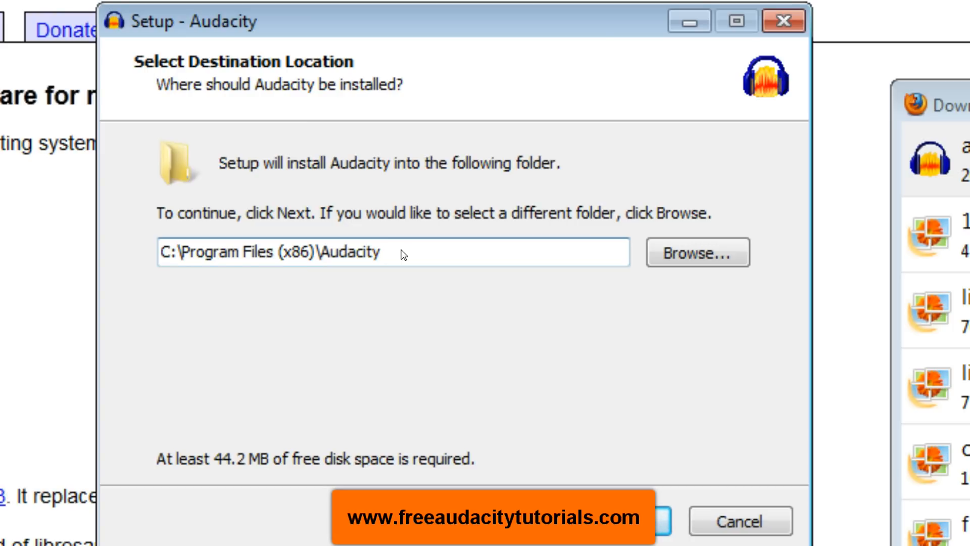
{"action": "type", "text": "1"}
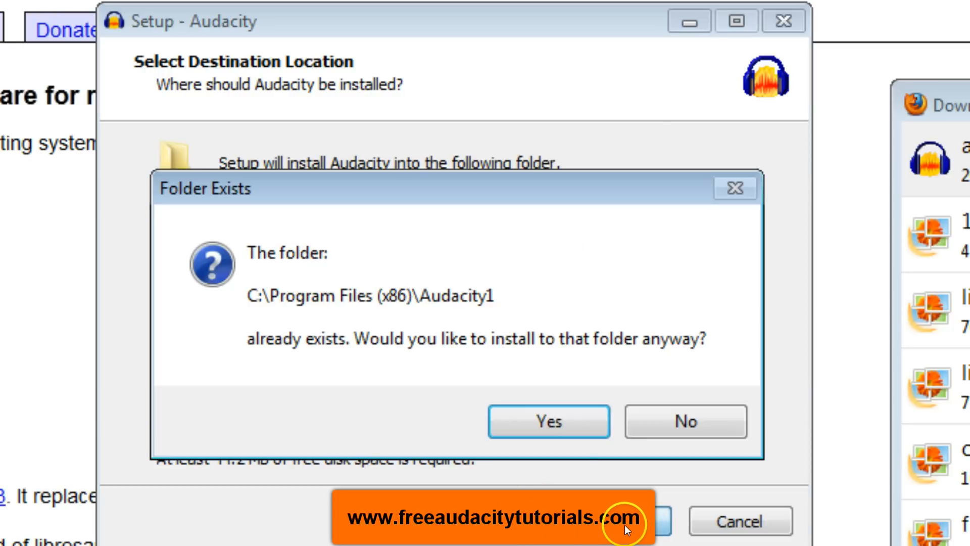
Step: Accept the existing Audacity1 folder, keep the desktop icon, install, and launch Audacity
{"action": "left_click", "coordinate": [548, 422]}
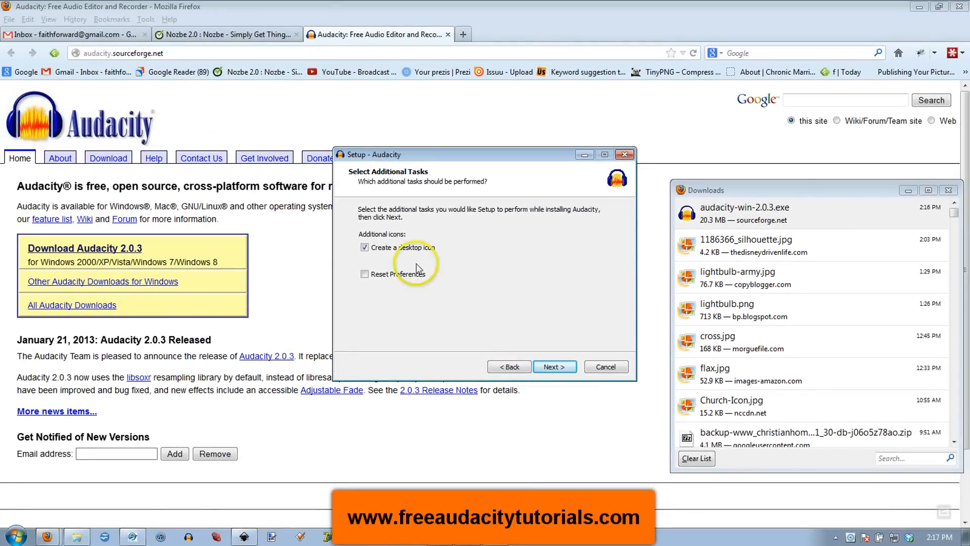
{"action": "left_click", "coordinate": [554, 366]}
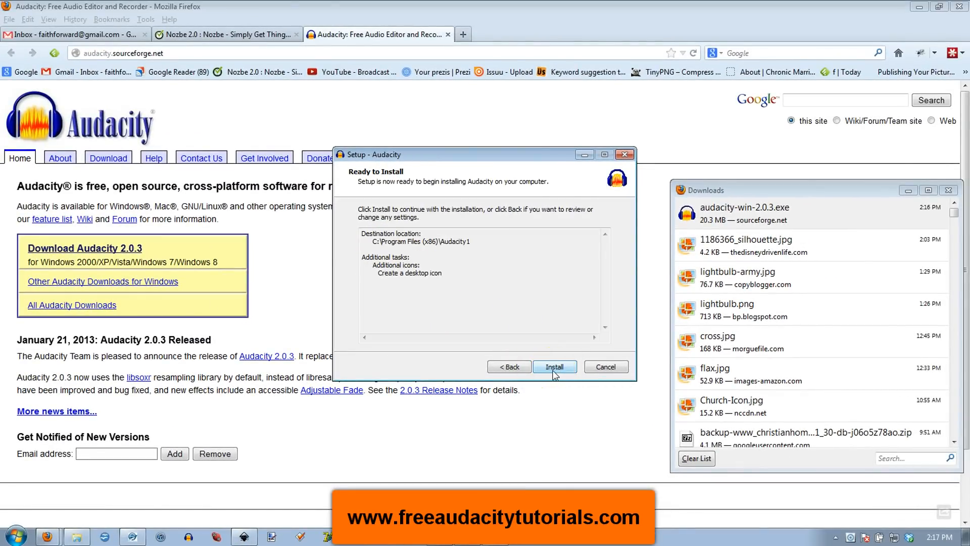
{"action": "left_click", "coordinate": [554, 366]}
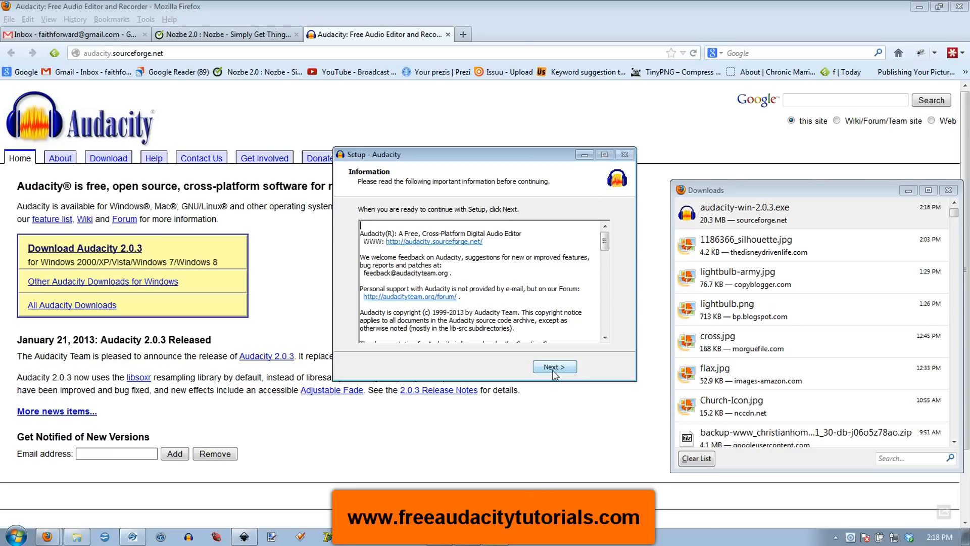
{"action": "left_click", "coordinate": [554, 367]}
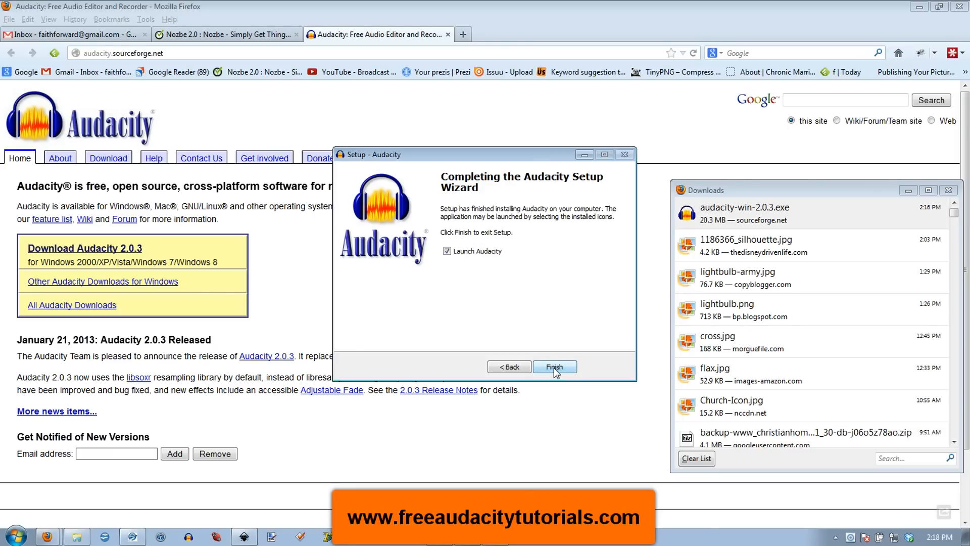
{"action": "left_click", "coordinate": [554, 366]}
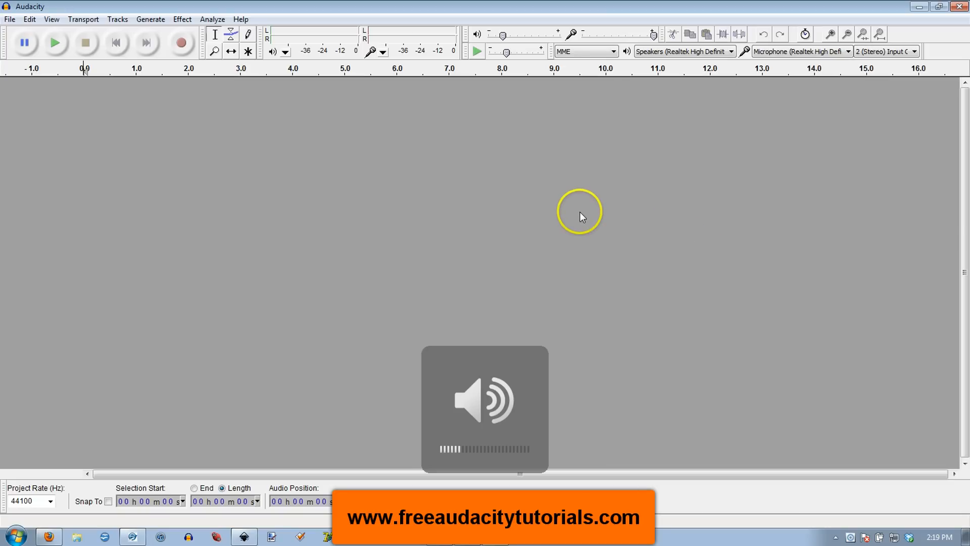
Step: Find digitalfishphones: SPITFISH in the Effect menu, then switch to Windows Explorer
{"action": "left_click", "coordinate": [182, 20]}
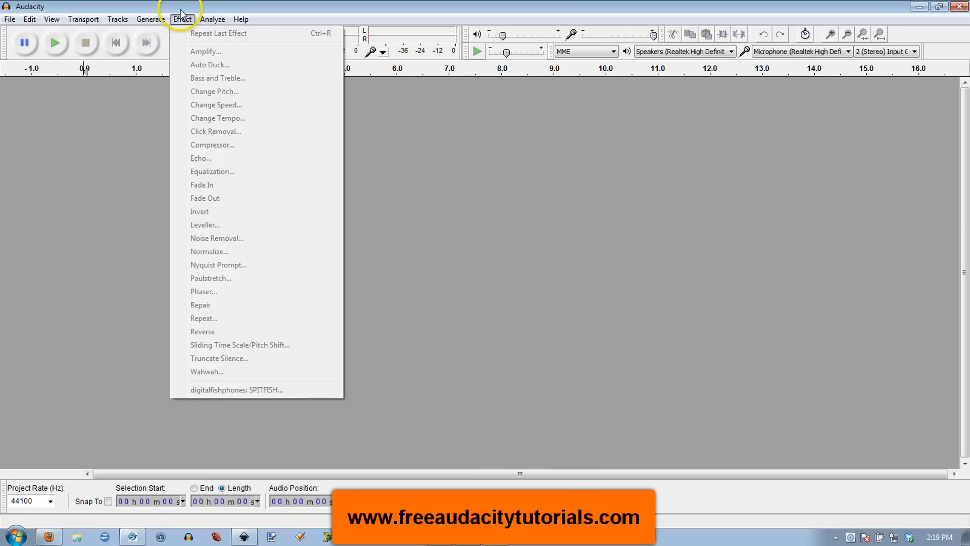
{"action": "mouse_move", "coordinate": [218, 358]}
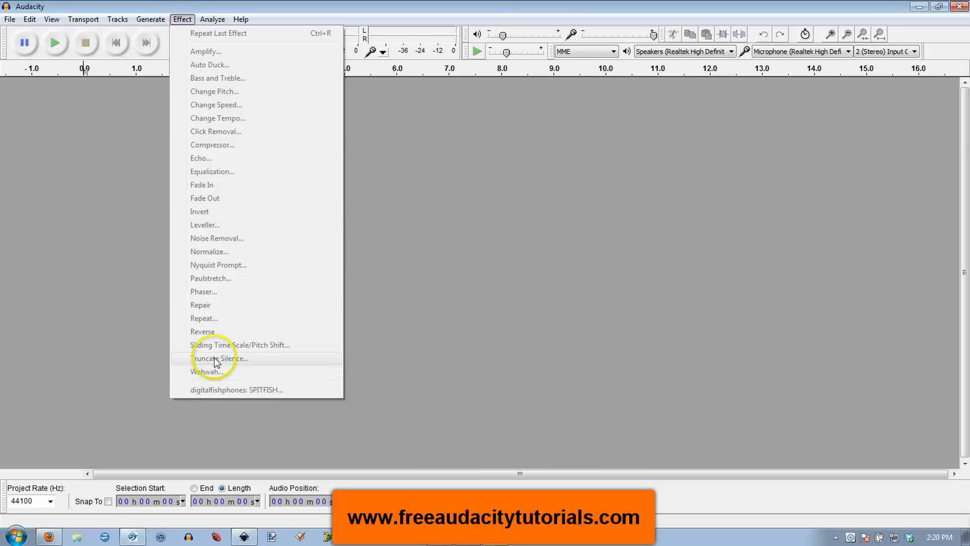
{"action": "mouse_move", "coordinate": [209, 64]}
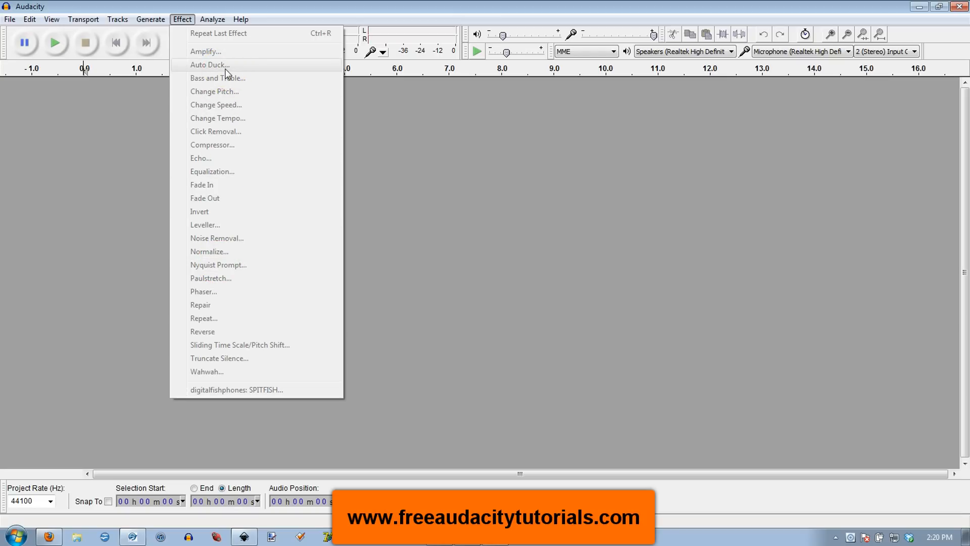
{"action": "mouse_move", "coordinate": [182, 19]}
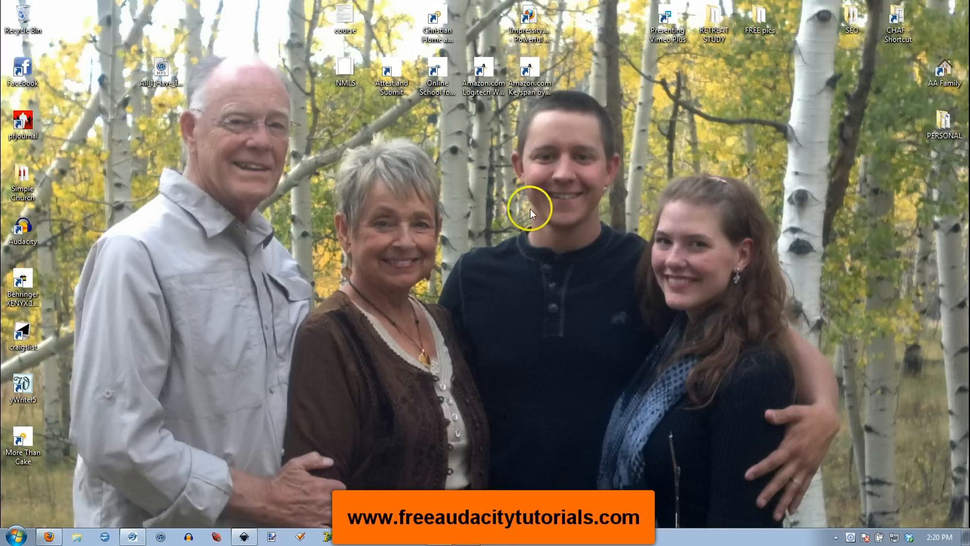
{"action": "left_click", "coordinate": [77, 536]}
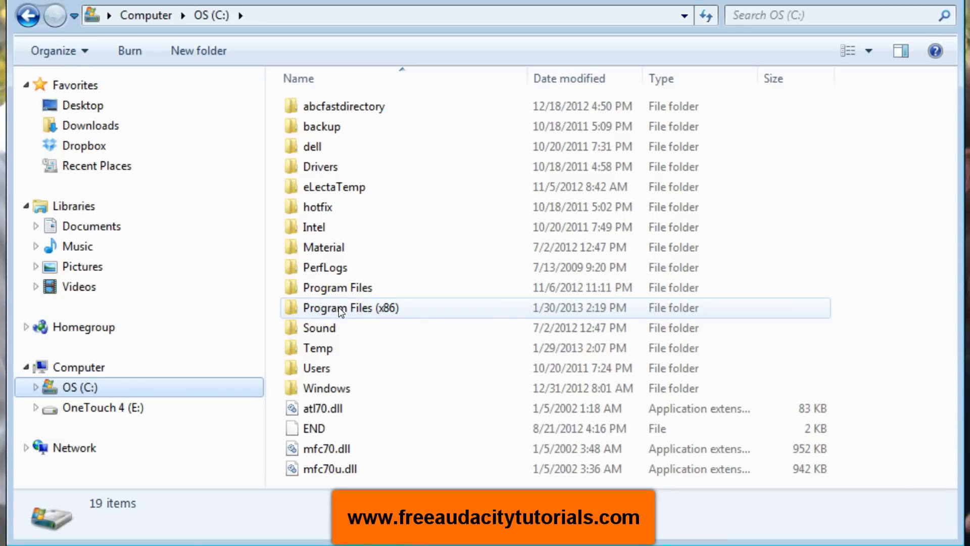
Step: Navigate into Program Files (x86)\Audacity\Plug-Ins of the older install
{"action": "double_click", "coordinate": [350, 308]}
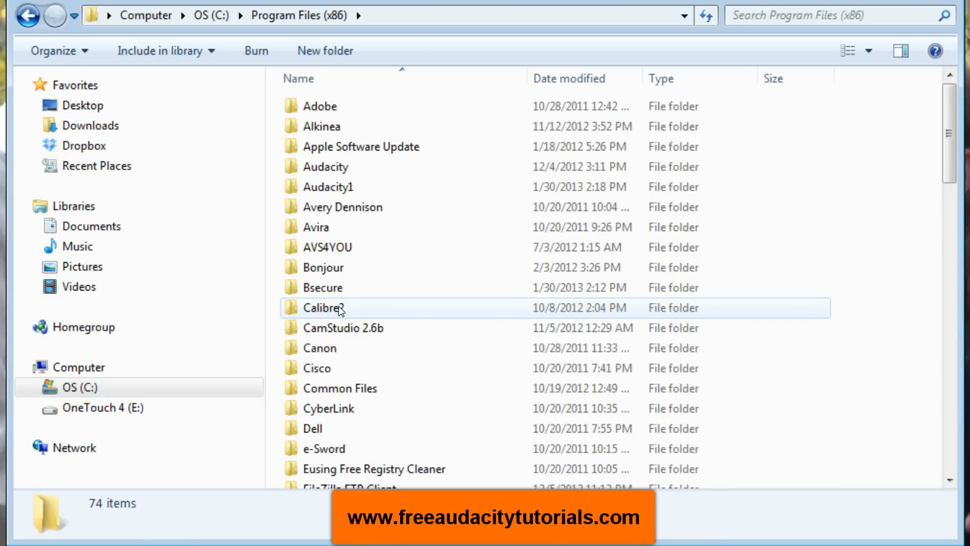
{"action": "left_click", "coordinate": [328, 187]}
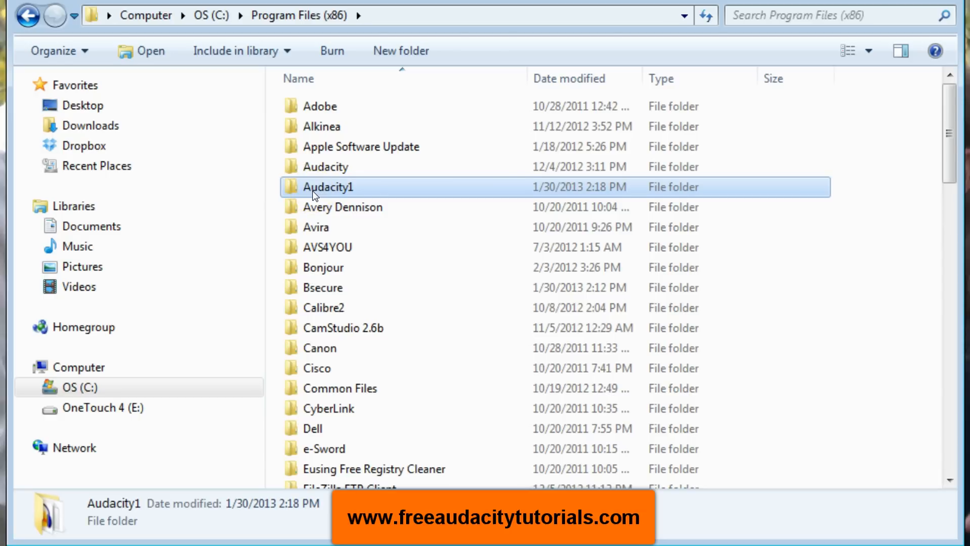
{"action": "left_click", "coordinate": [325, 166]}
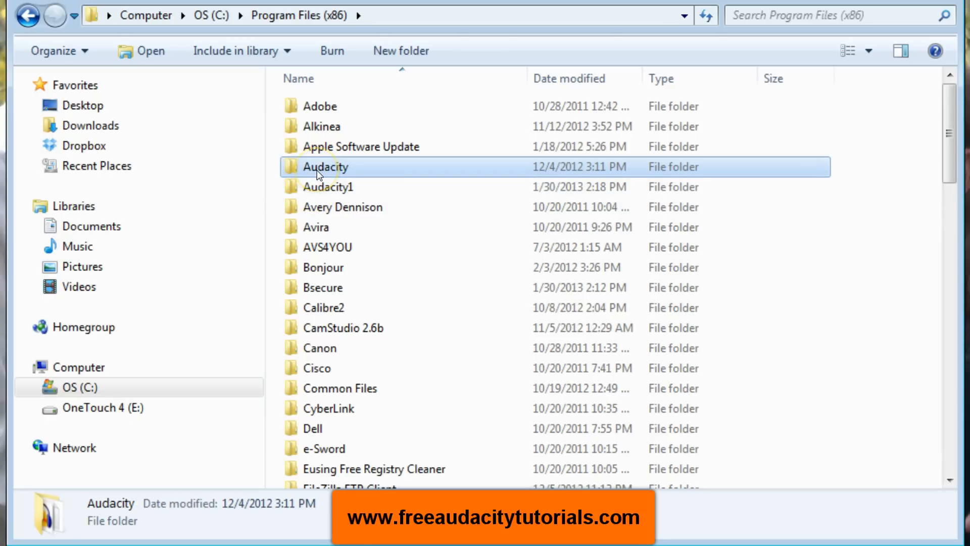
{"action": "double_click", "coordinate": [326, 166]}
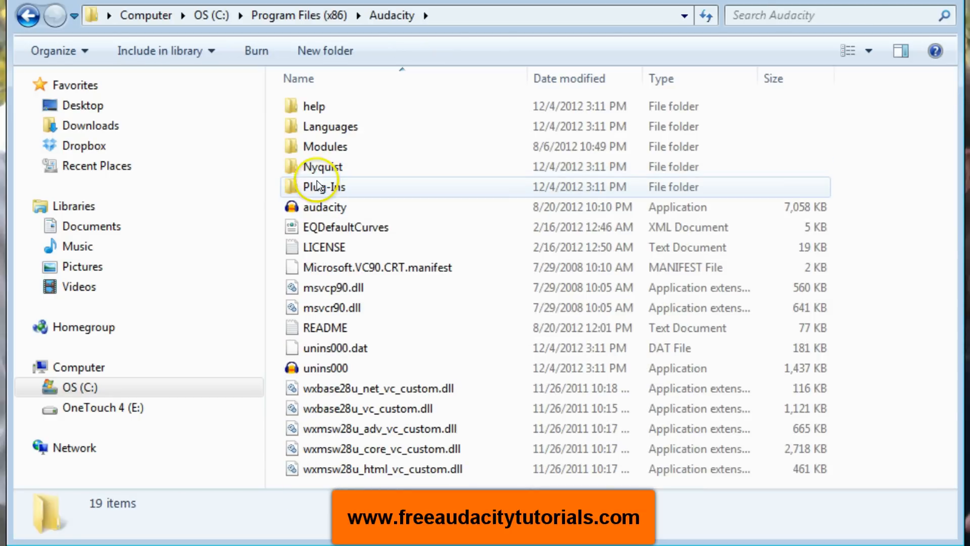
{"action": "double_click", "coordinate": [323, 187]}
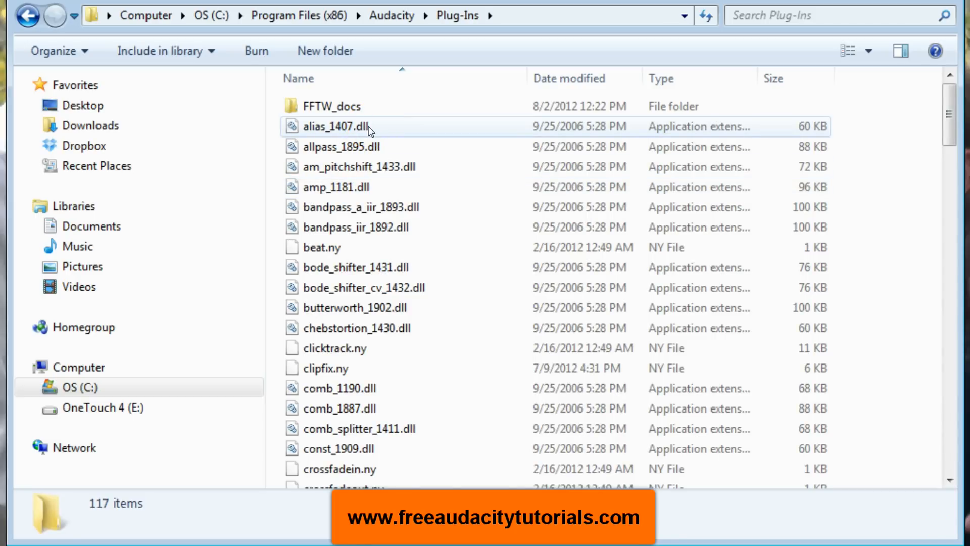
Step: Select and copy all 116 old plugin files, then return to Program Files (x86)
{"action": "left_click", "coordinate": [337, 127]}
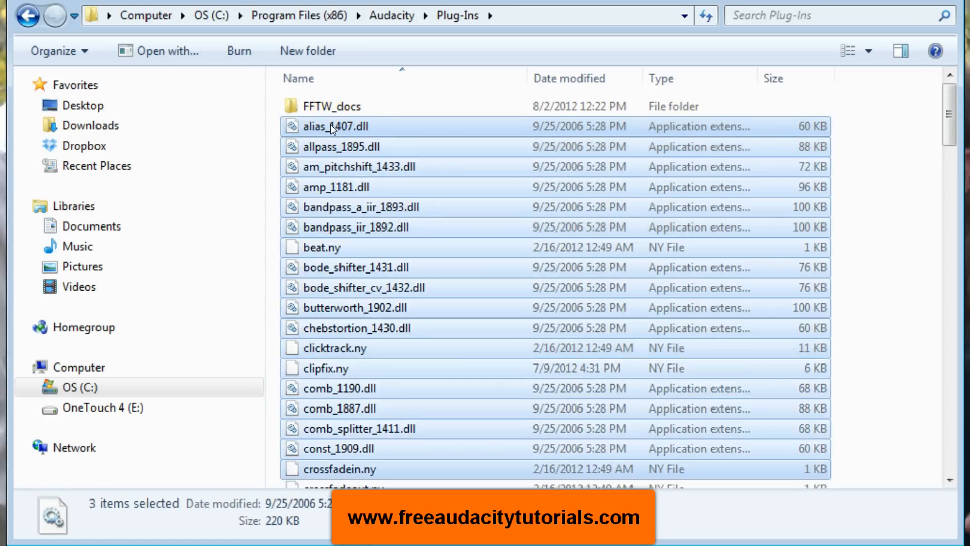
{"action": "scroll", "scroll_direction": "down", "scroll_amount": 3}
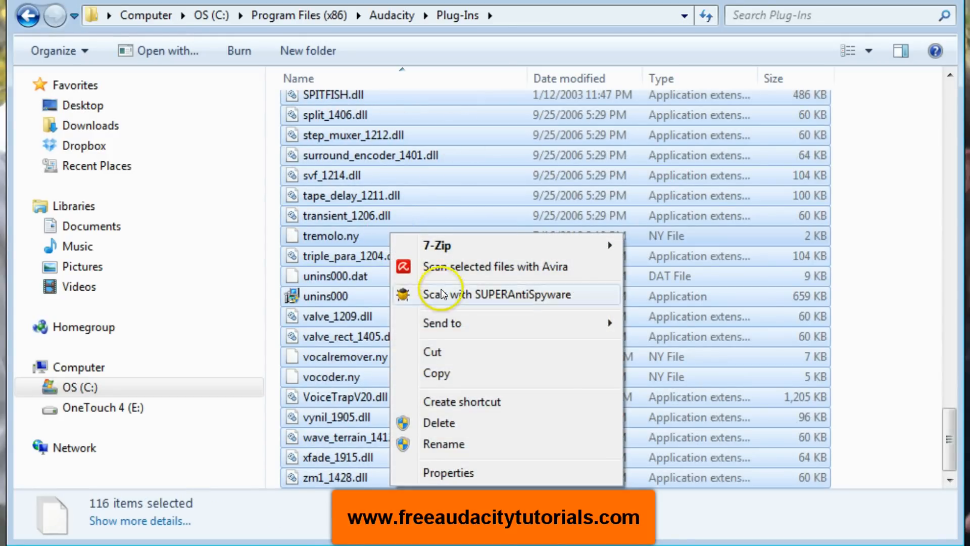
{"action": "left_click", "coordinate": [398, 46]}
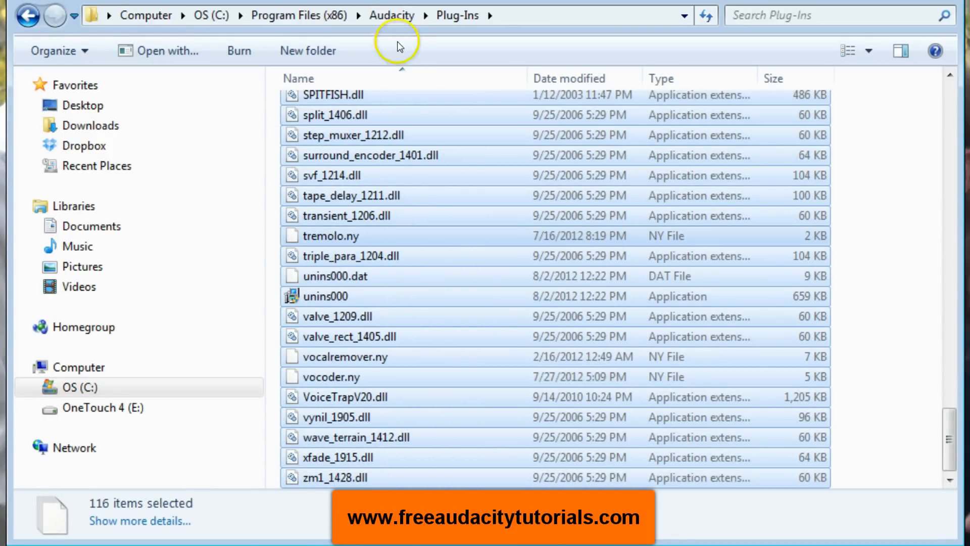
{"action": "mouse_move", "coordinate": [310, 15]}
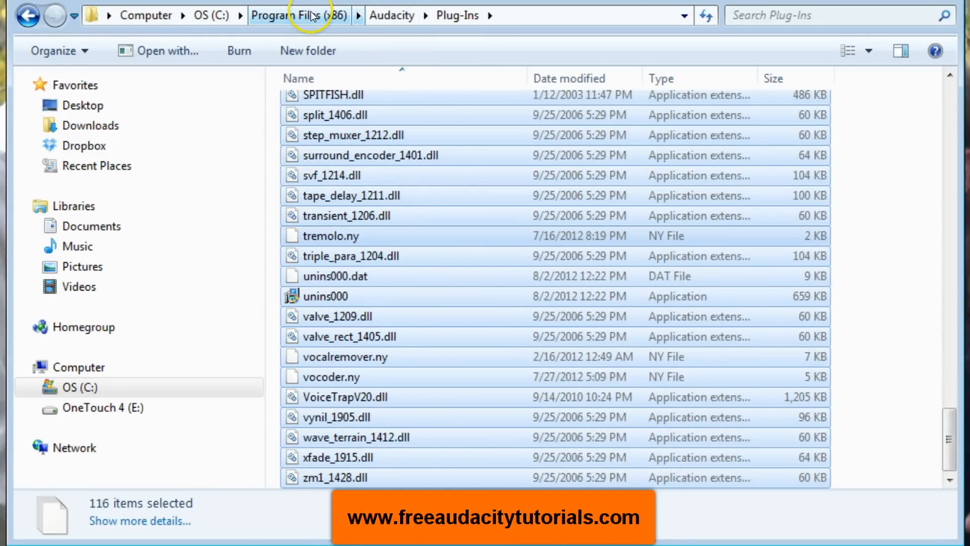
{"action": "left_click", "coordinate": [304, 15]}
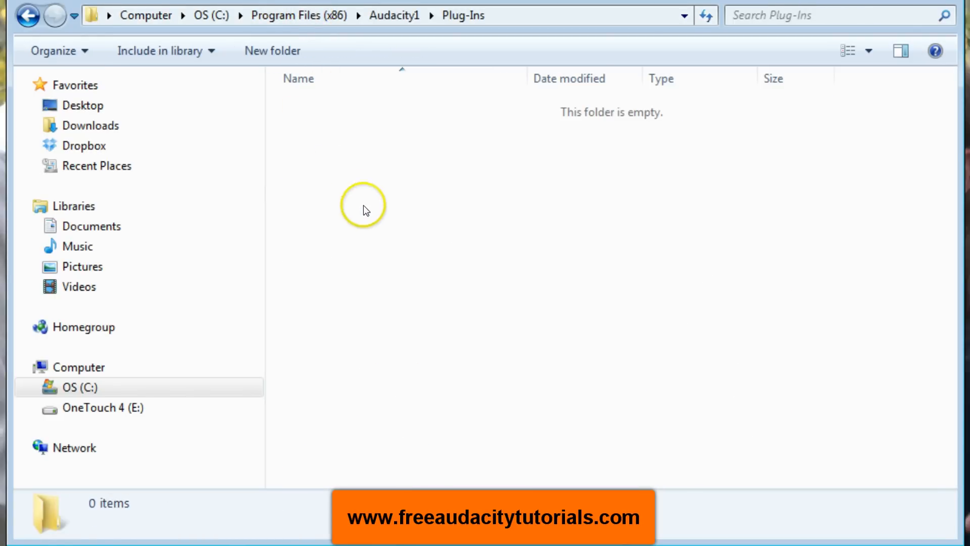
Step: Paste the 116 plugin files into Audacity1\Plug-Ins and close Explorer
{"action": "right_click", "coordinate": [363, 205]}
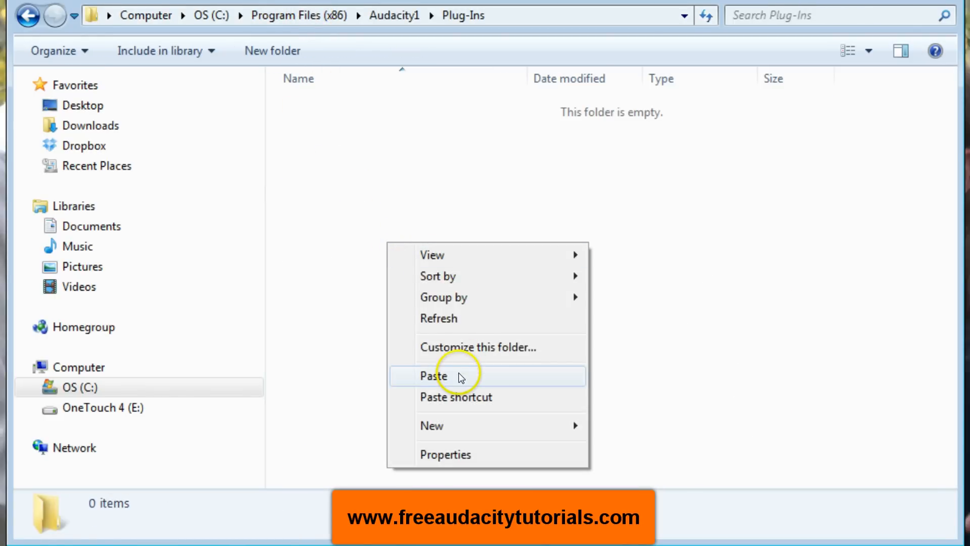
{"action": "left_click", "coordinate": [433, 376]}
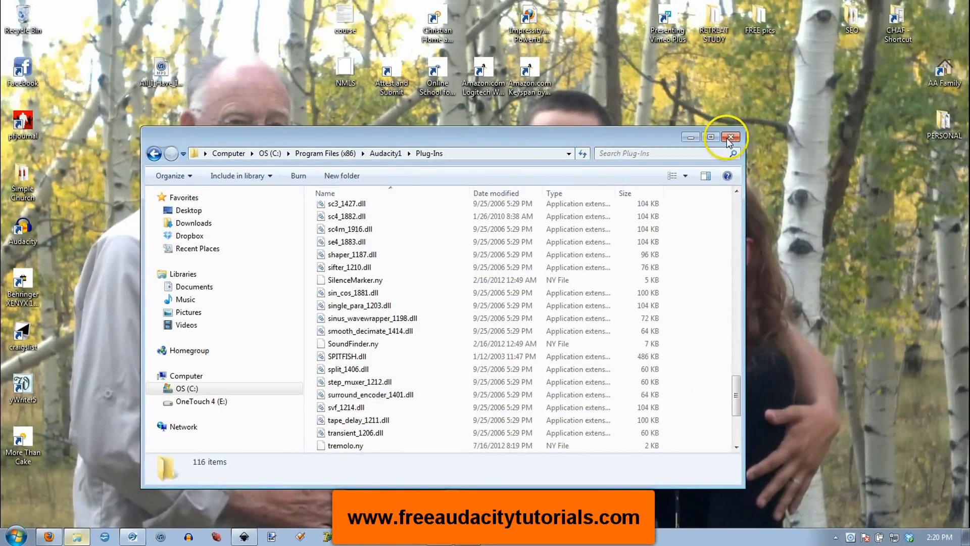
{"action": "left_click", "coordinate": [731, 137]}
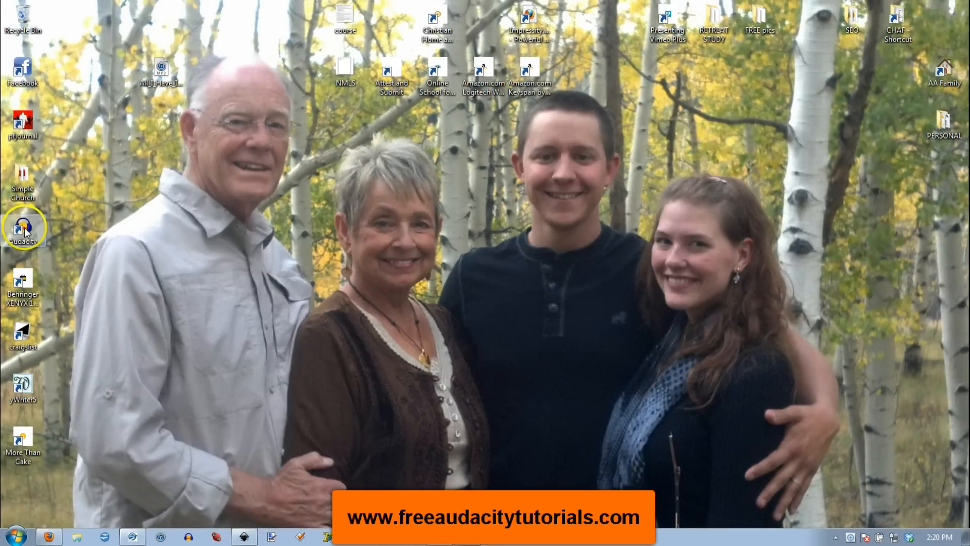
{"action": "mouse_move", "coordinate": [23, 229]}
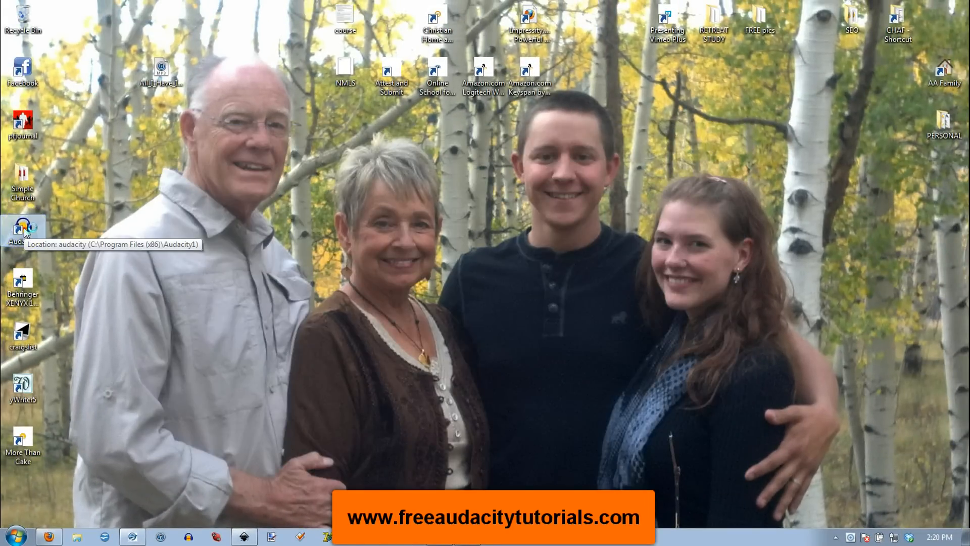
Step: Relaunch Audacity from the desktop and scroll the Effect menu past Aliasing and Clip Fix
{"action": "double_click", "coordinate": [23, 232]}
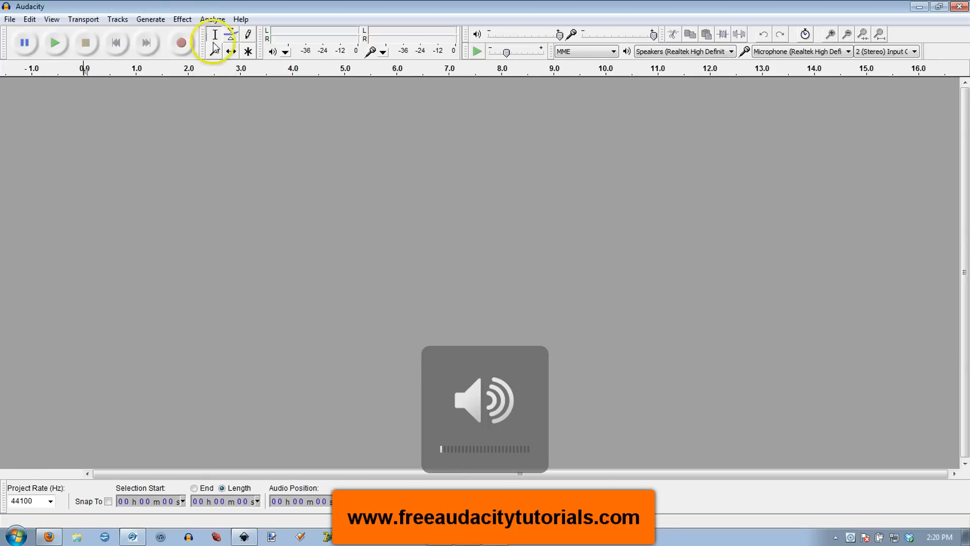
{"action": "left_click", "coordinate": [182, 19]}
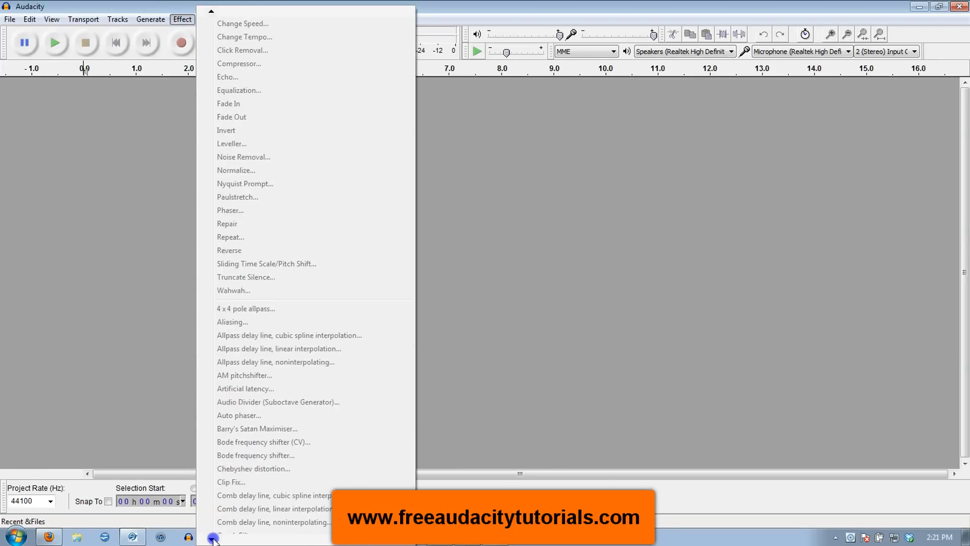
{"action": "scroll", "scroll_direction": "down", "scroll_amount": 3}
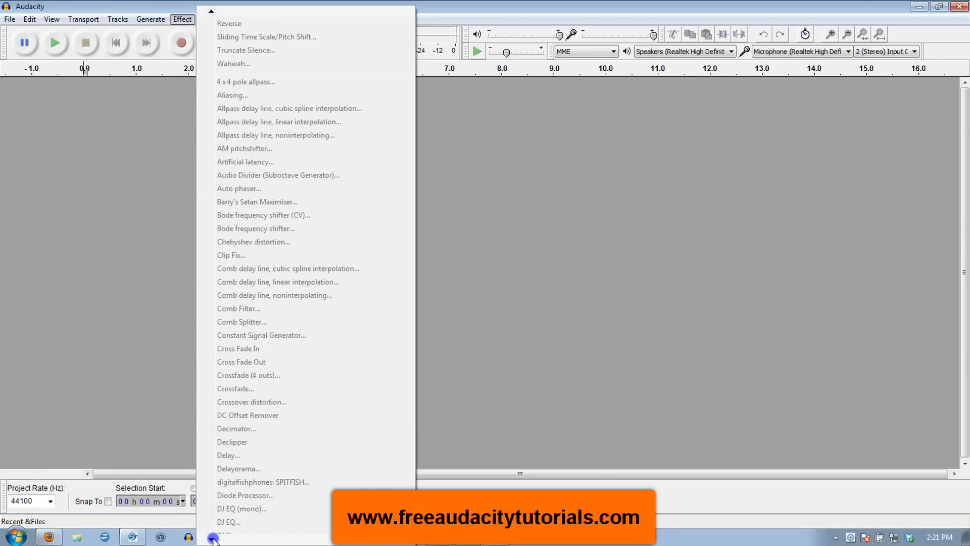
{"action": "scroll", "scroll_direction": "down", "scroll_amount": 3}
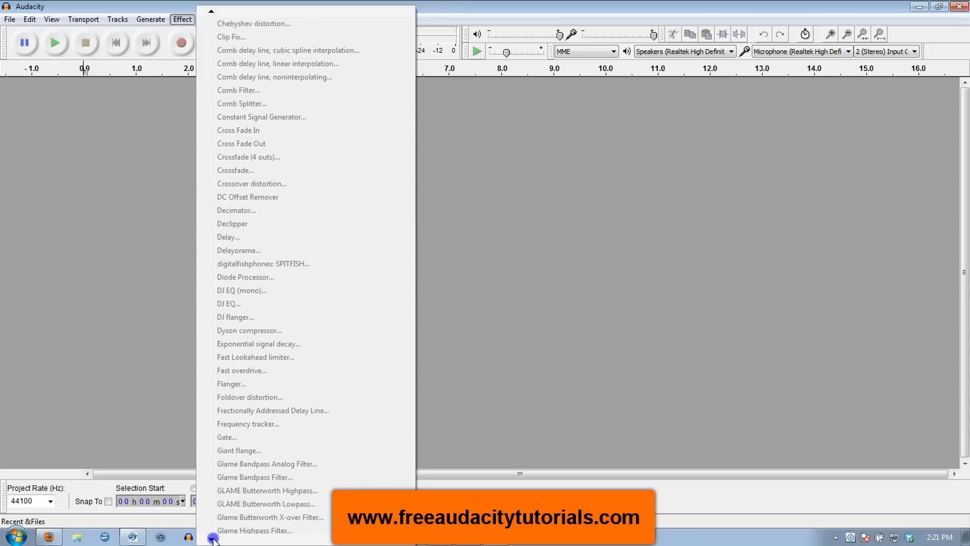
{"action": "left_click", "coordinate": [153, 414]}
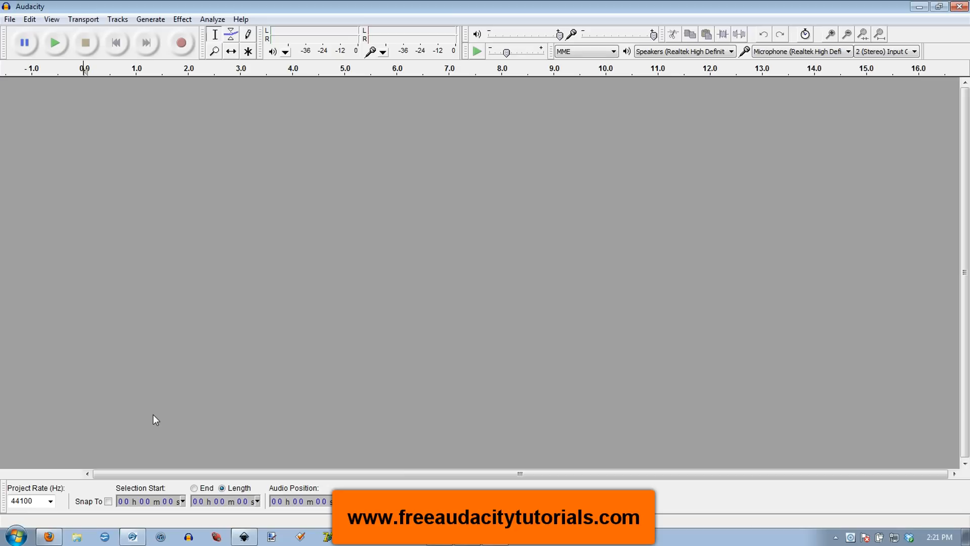
{"action": "mouse_move", "coordinate": [520, 336]}
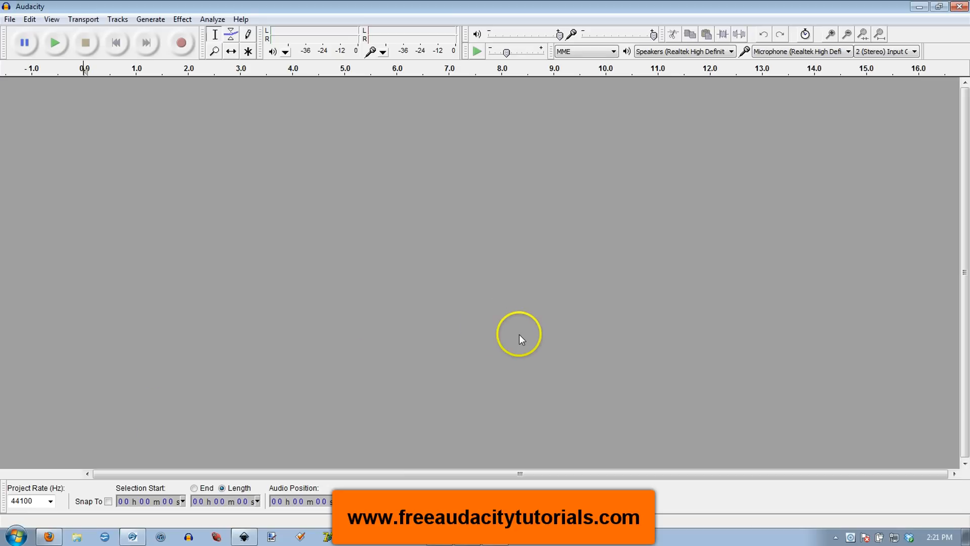
{"action": "mouse_move", "coordinate": [537, 331]}
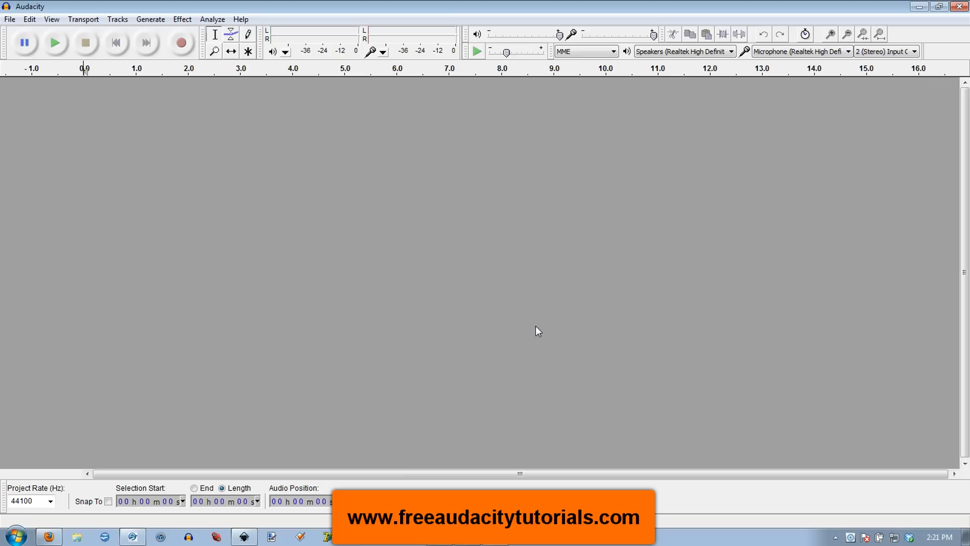
Step: Open the Help menu from Audacity's menu bar
{"action": "left_click", "coordinate": [240, 19]}
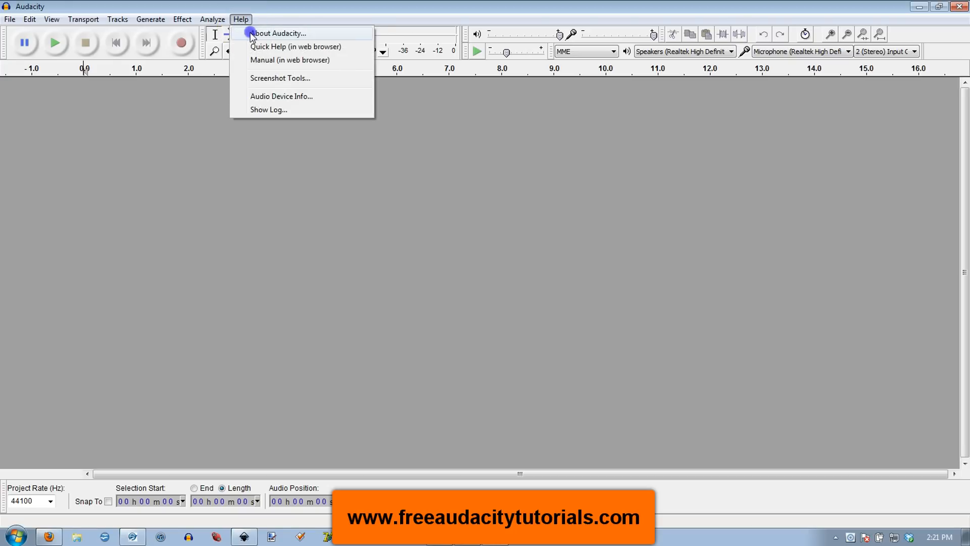
Step: View About Audacity to confirm version 2.0.3, then dismiss it with OK
{"action": "left_click", "coordinate": [279, 33]}
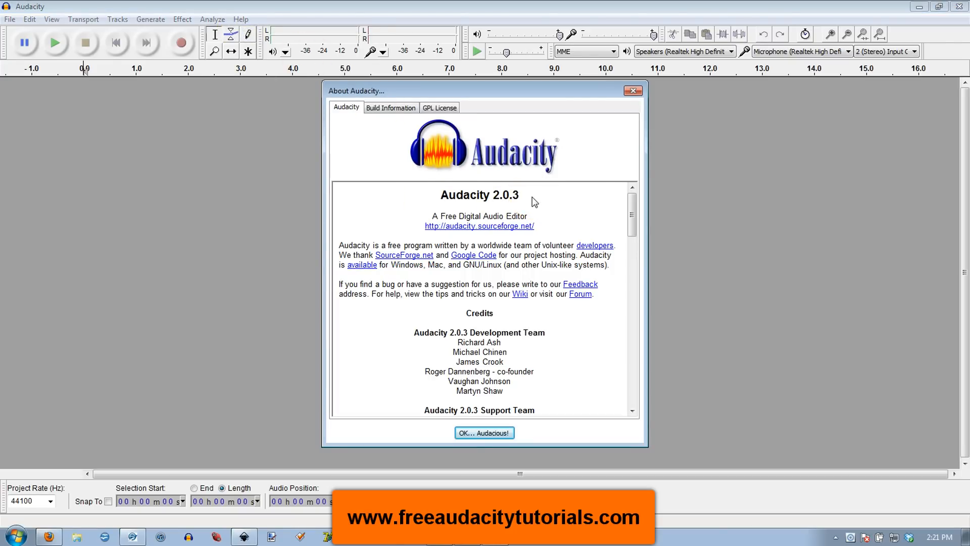
{"action": "left_click", "coordinate": [484, 432]}
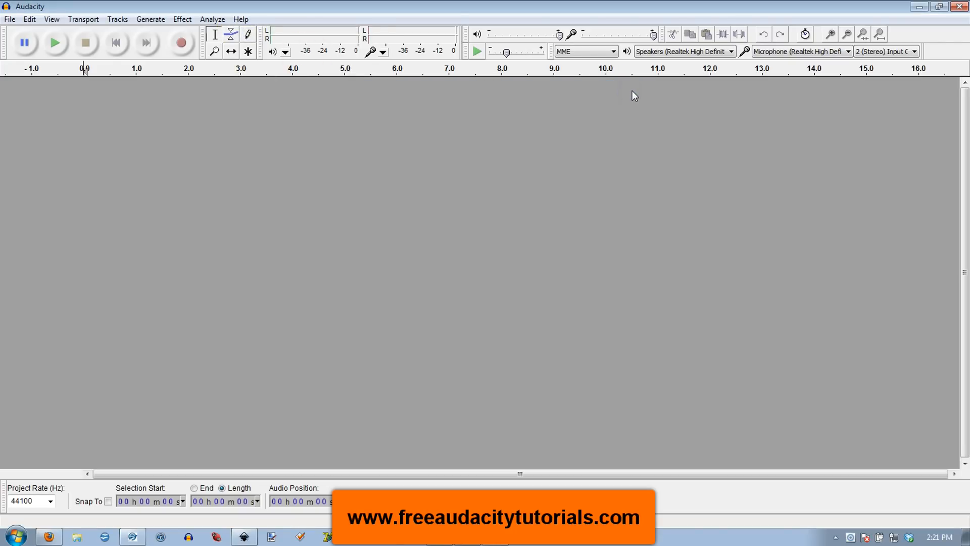